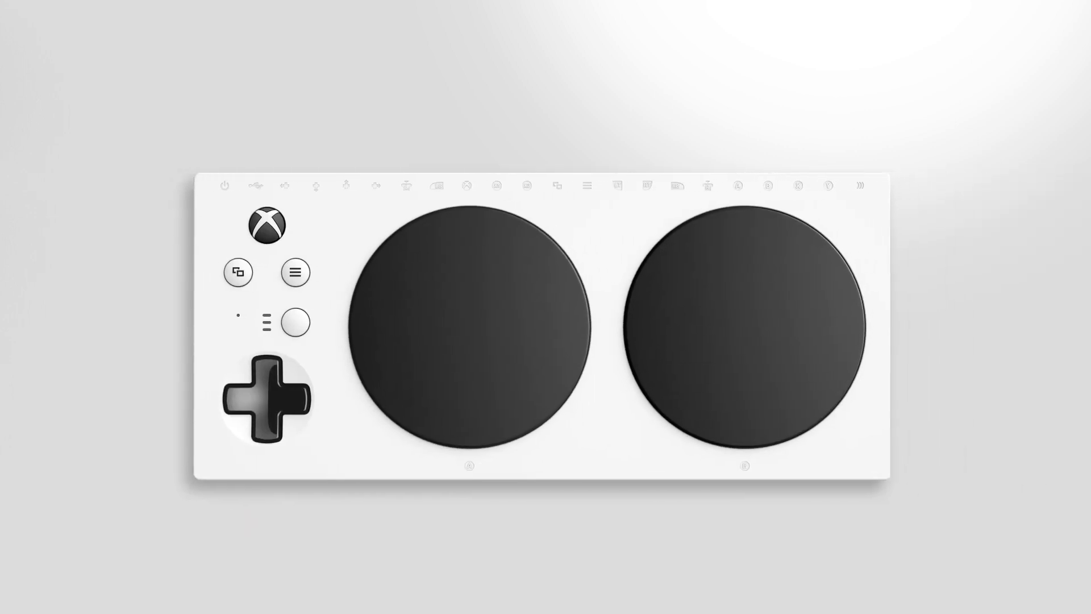
# Step: Let the Xbox Adaptive Controller animation play through to the Windows desktop
pyautogui.click(266, 224)
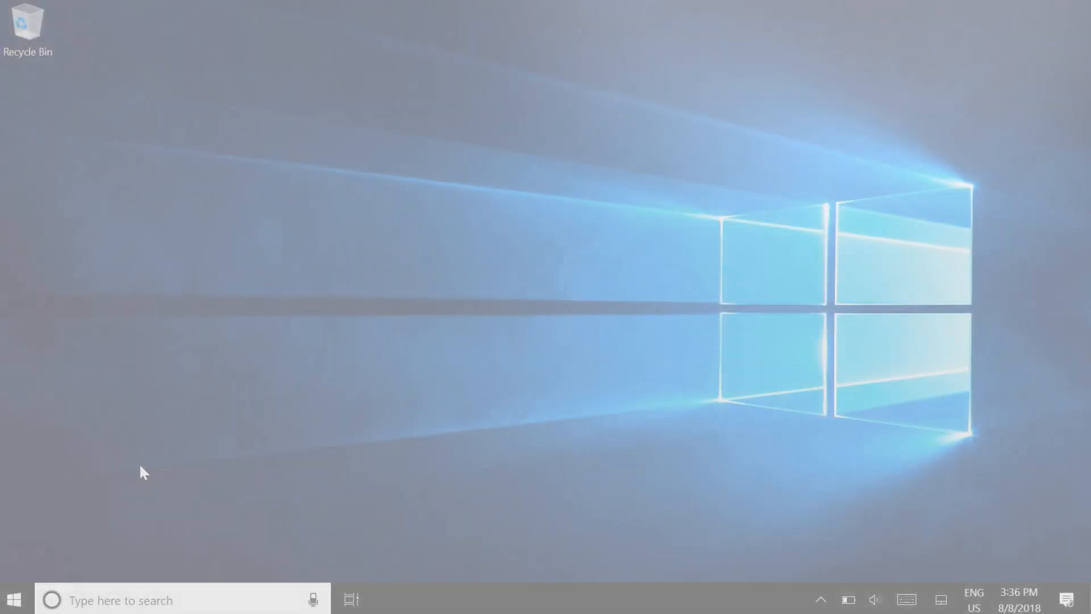
pyautogui.click(14, 599)
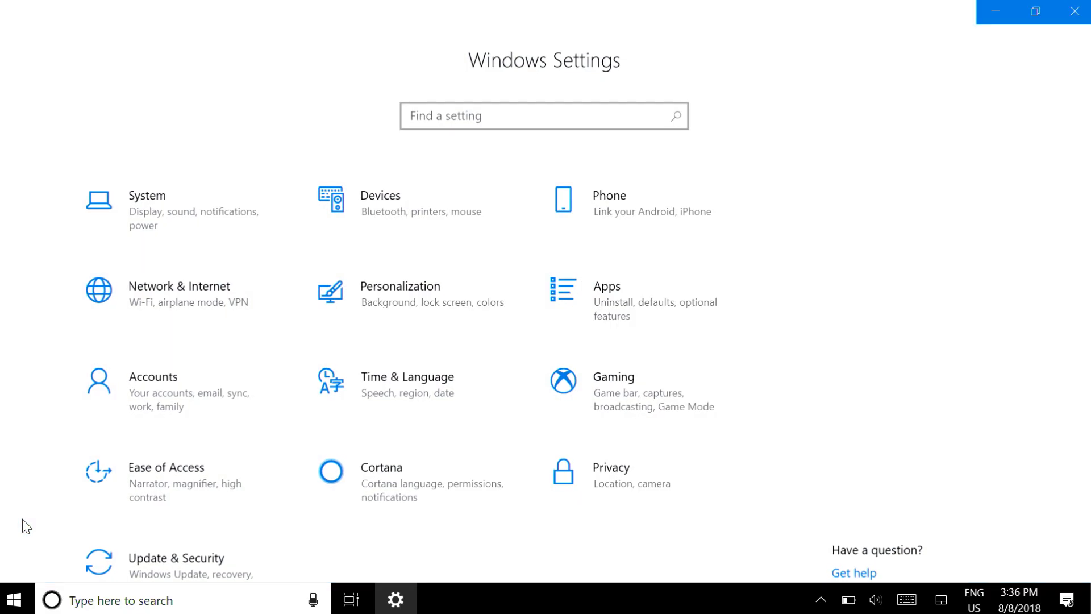
pyautogui.click(381, 201)
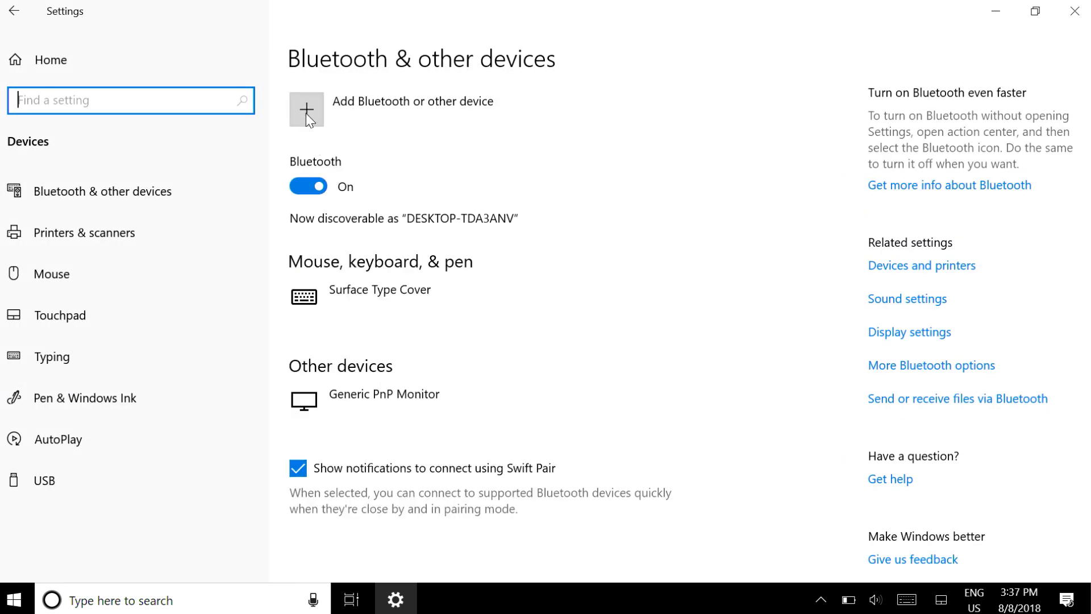
pyautogui.click(307, 109)
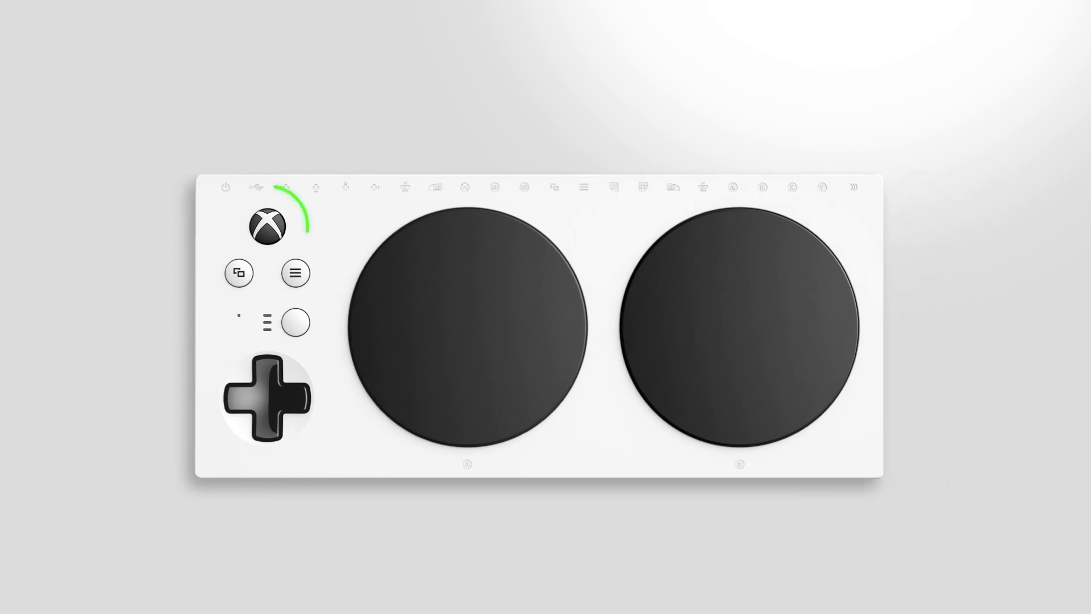
pyautogui.click(267, 227)
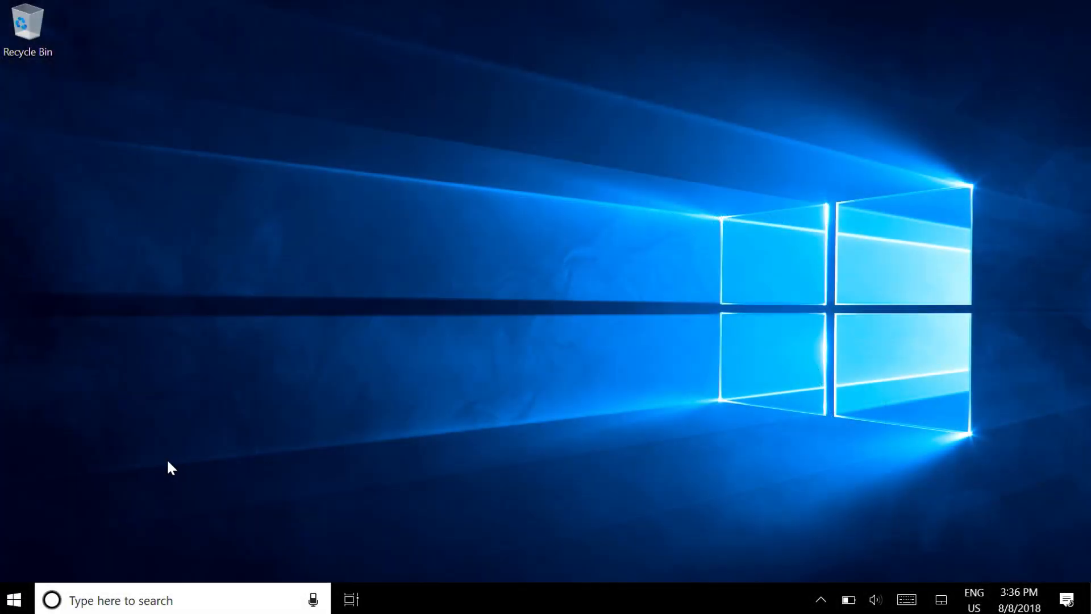
# Step: From Settings > Devices, add a Bluetooth device so Windows scans for discoverable devices
pyautogui.click(14, 599)
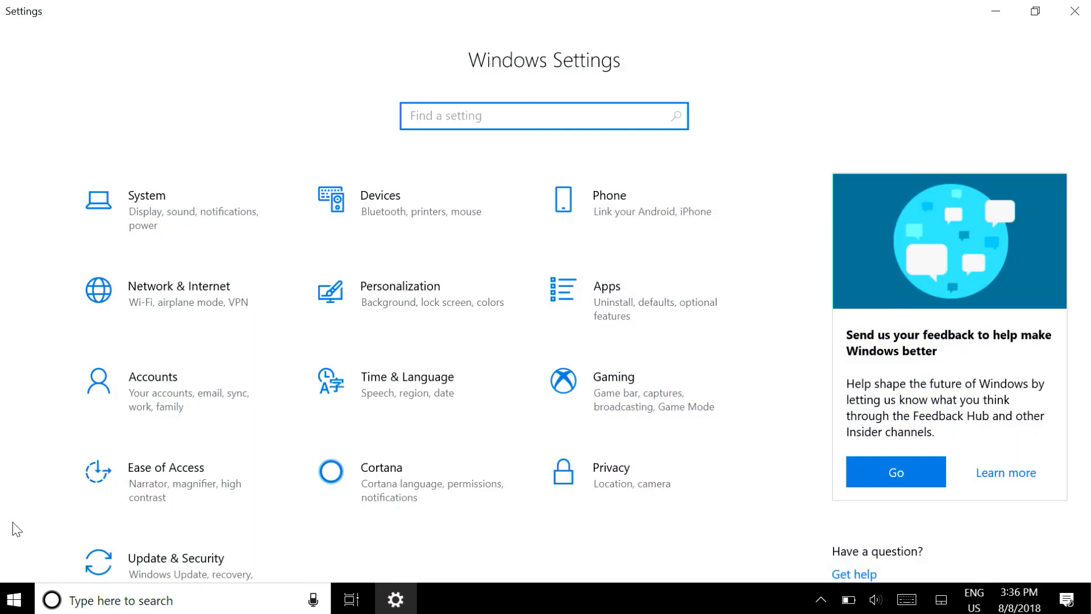
pyautogui.click(381, 201)
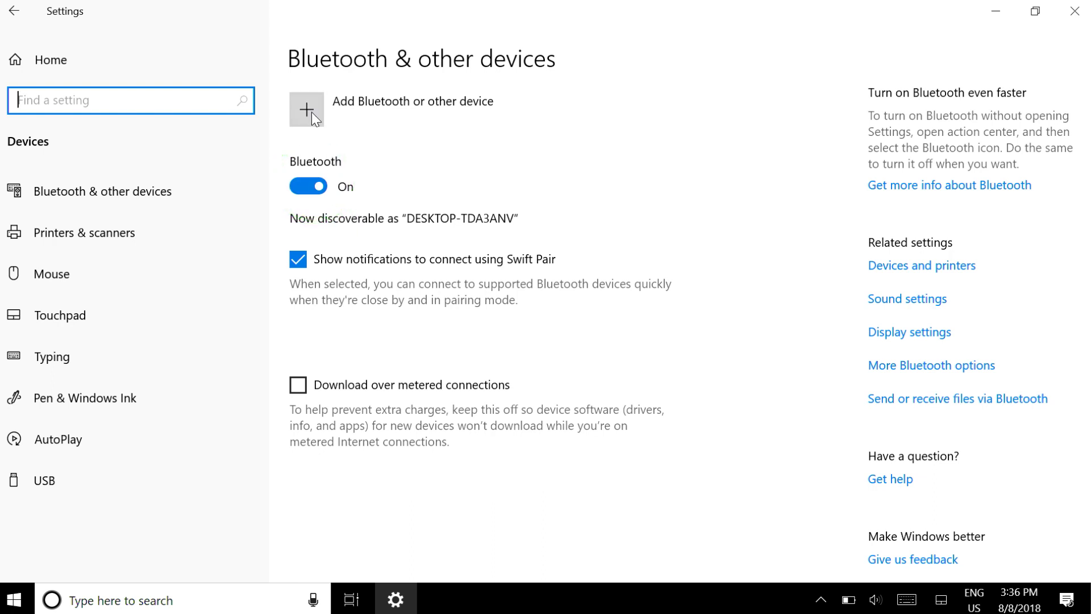
pyautogui.click(306, 110)
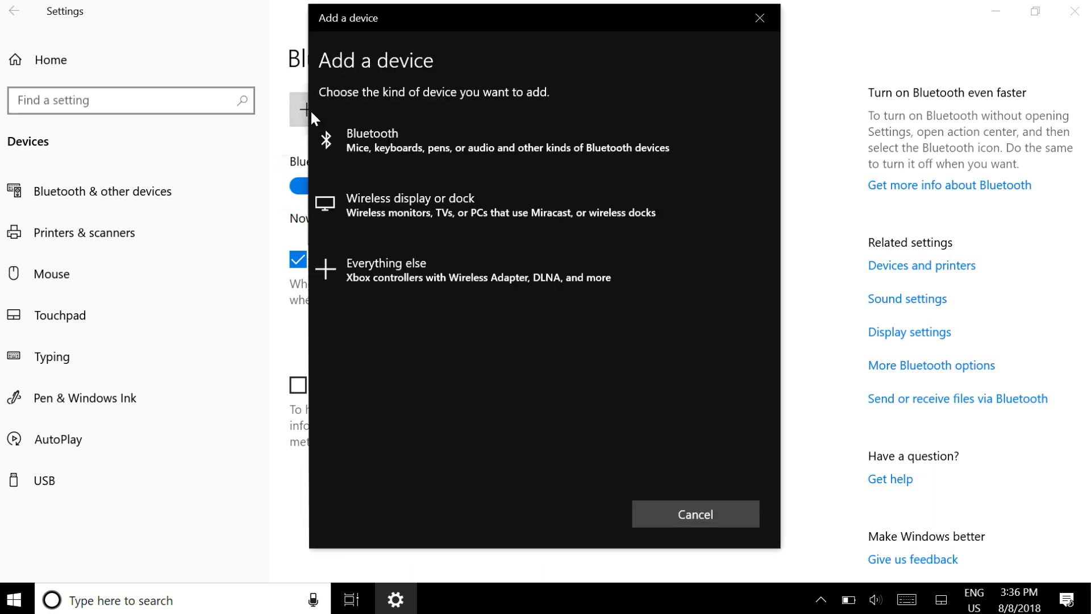
pyautogui.click(494, 140)
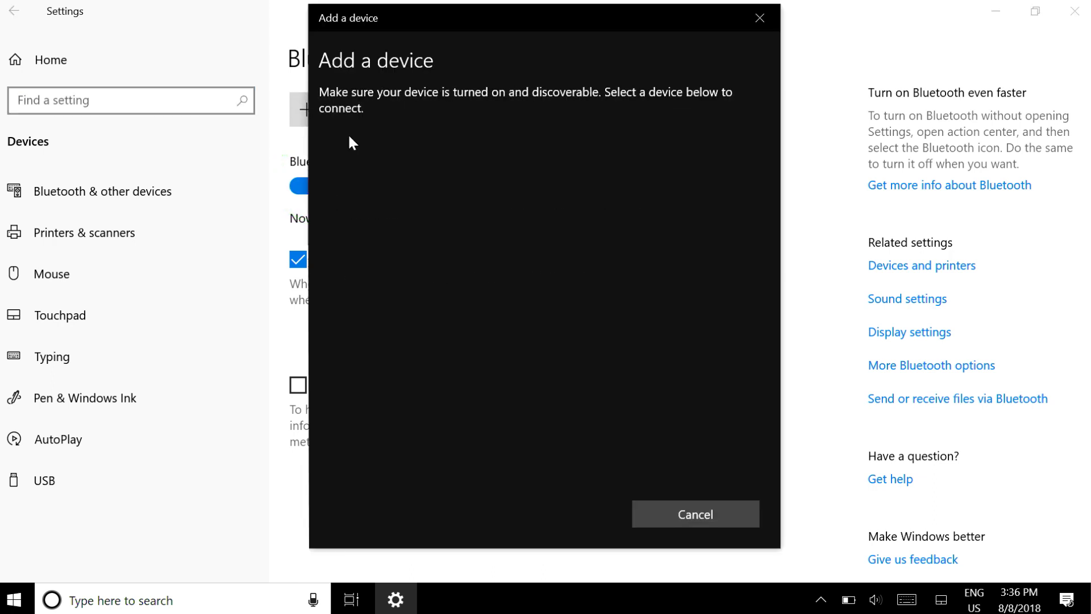